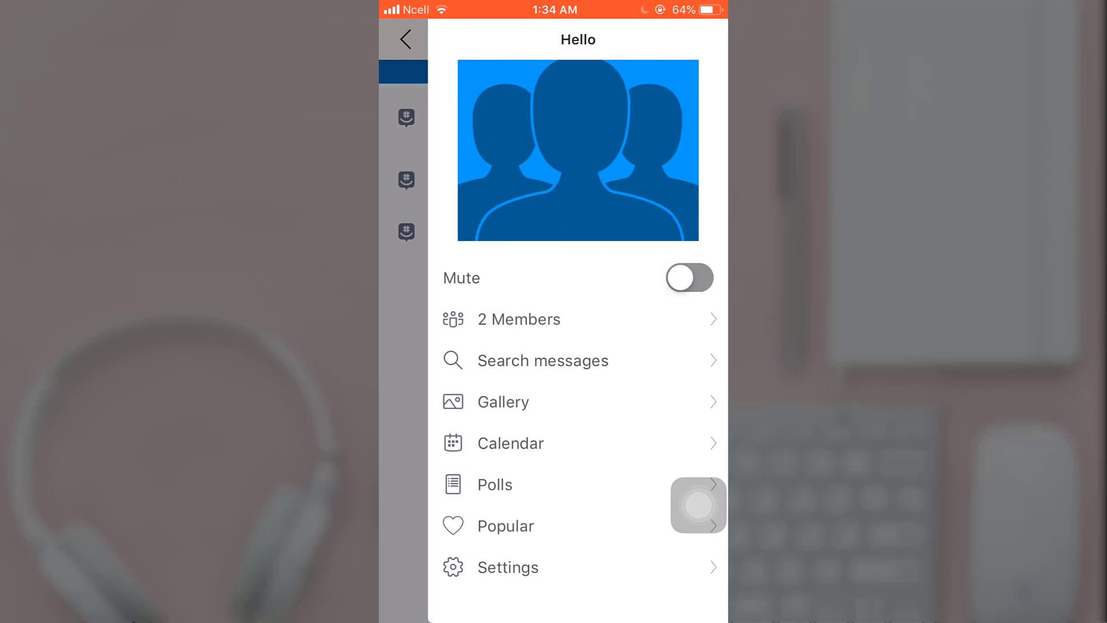
Step: Reveal the End group option at the bottom of the Hello group's settings
left_click(507, 567)
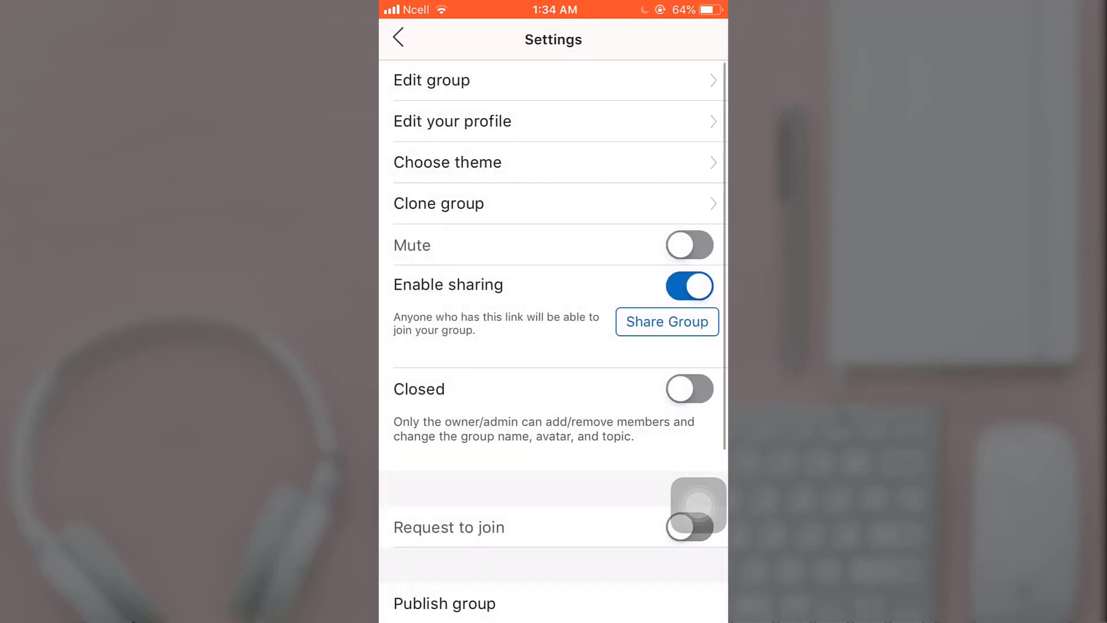
scroll("down", 3)
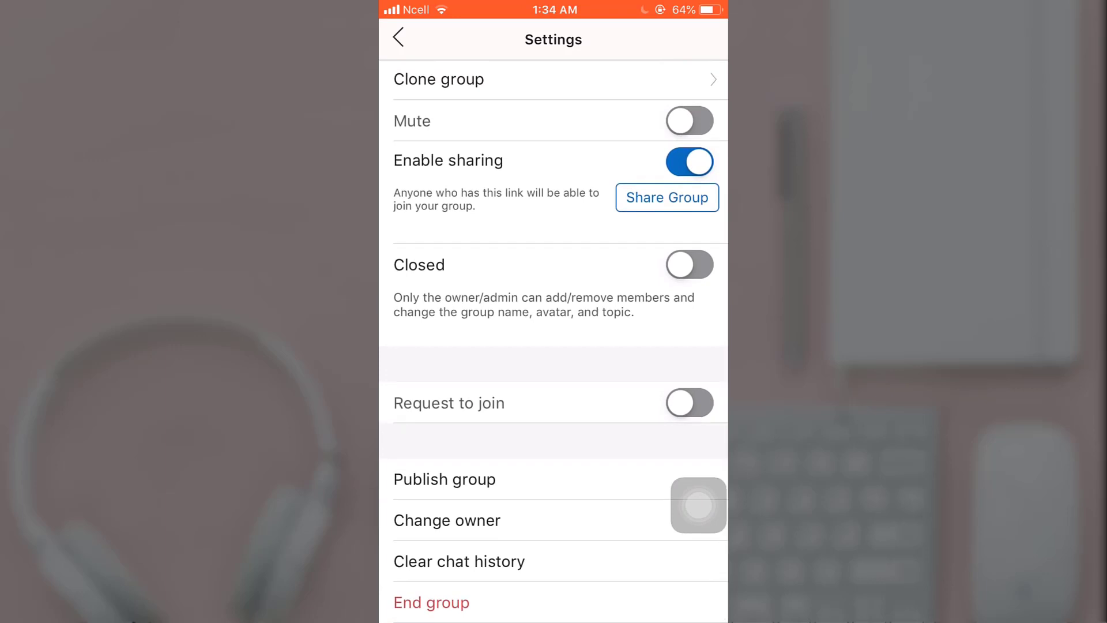
Step: End the Hello group and confirm in the 'Delete group Hello?' pop-up
left_click(432, 603)
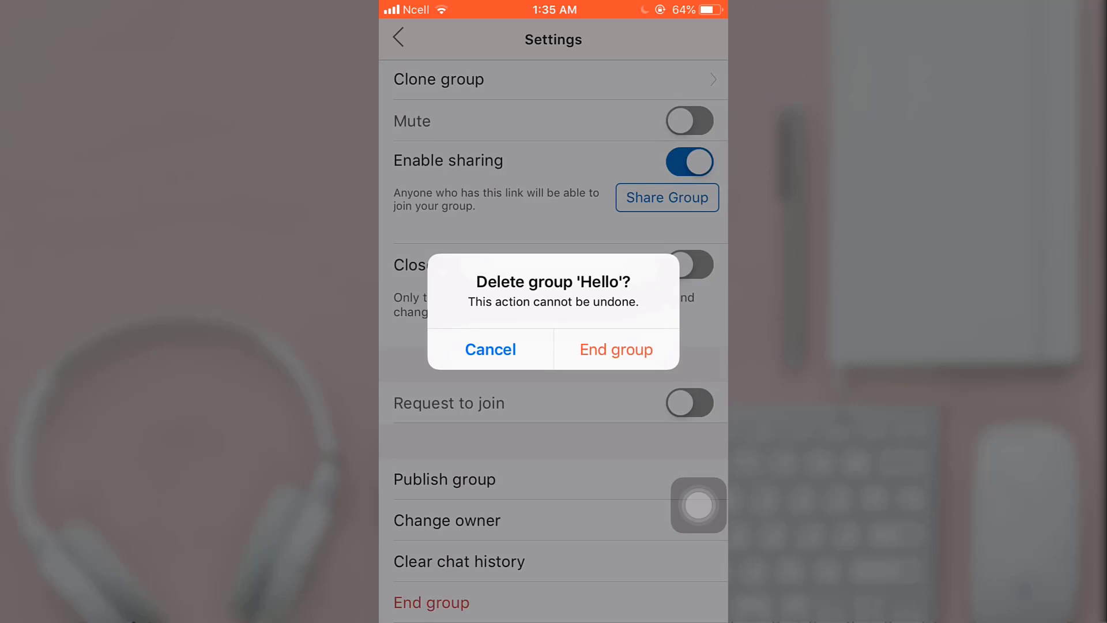
left_click(616, 350)
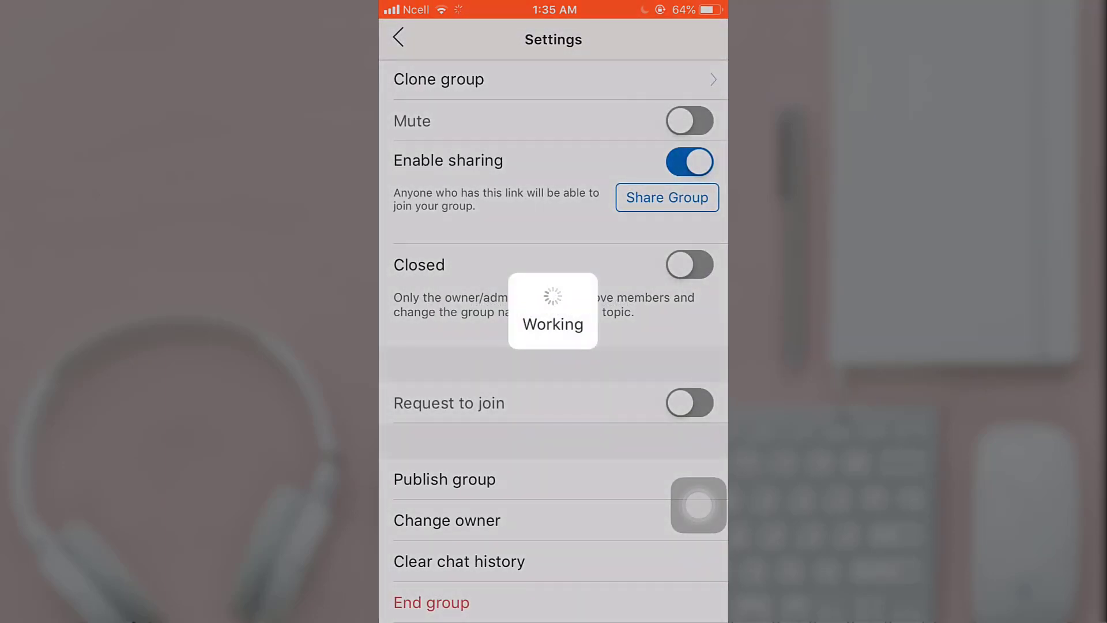